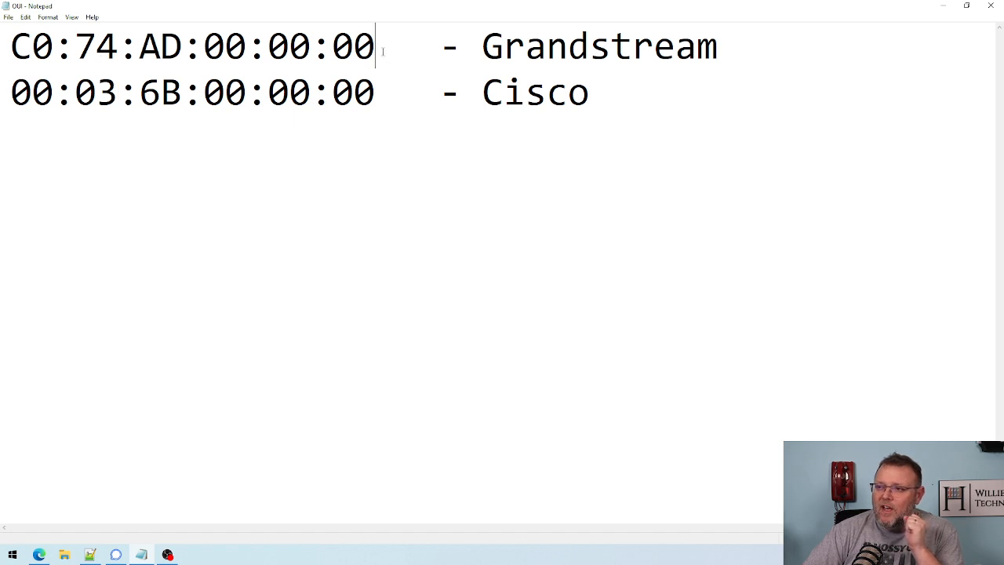
{"action": "triple_click", "coordinate": [192, 45]}
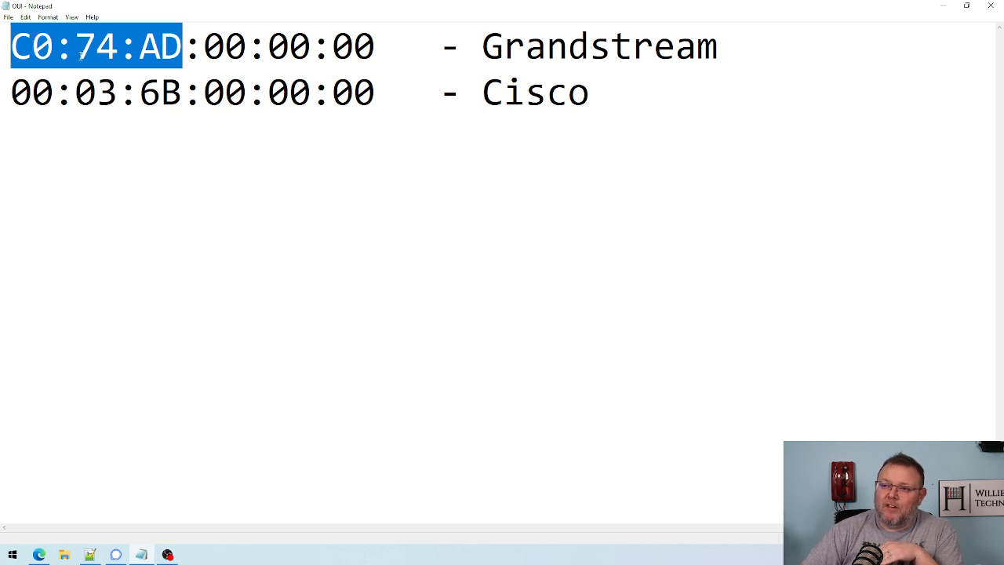
{"action": "mouse_move", "coordinate": [160, 84]}
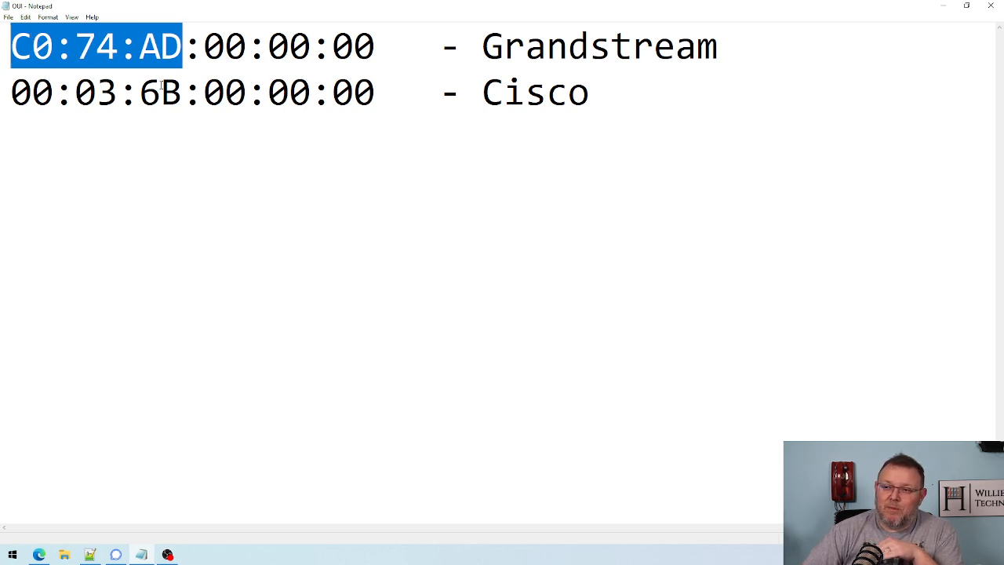
{"action": "double_click", "coordinate": [158, 92]}
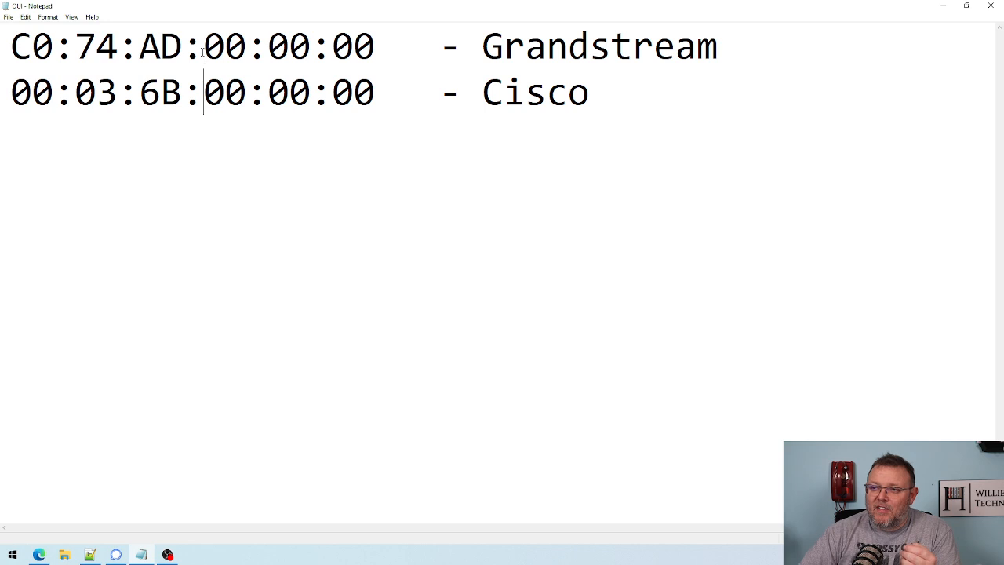
{"action": "left_click_drag", "start_coordinate": [204, 93], "coordinate": [331, 92]}
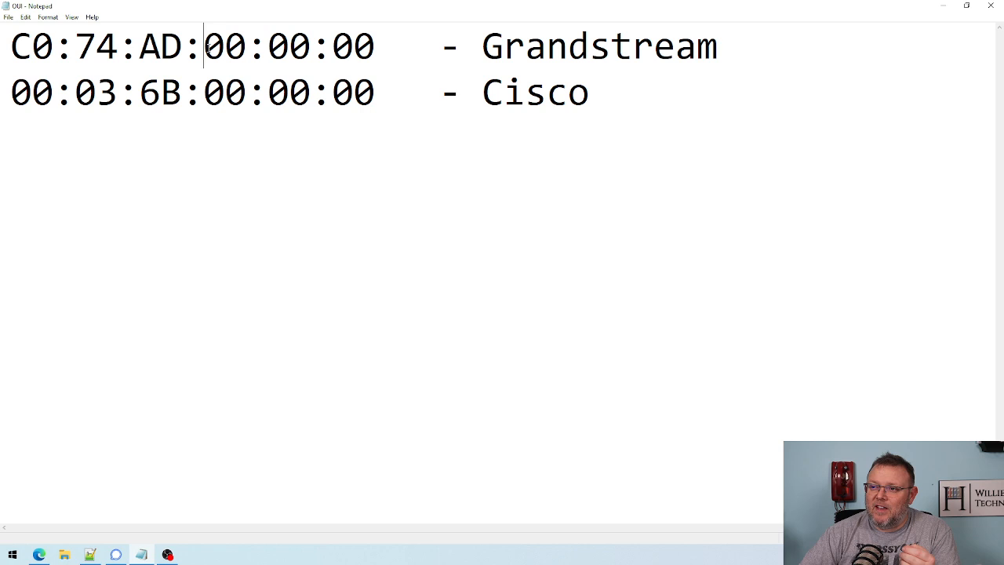
{"action": "left_click", "coordinate": [247, 93]}
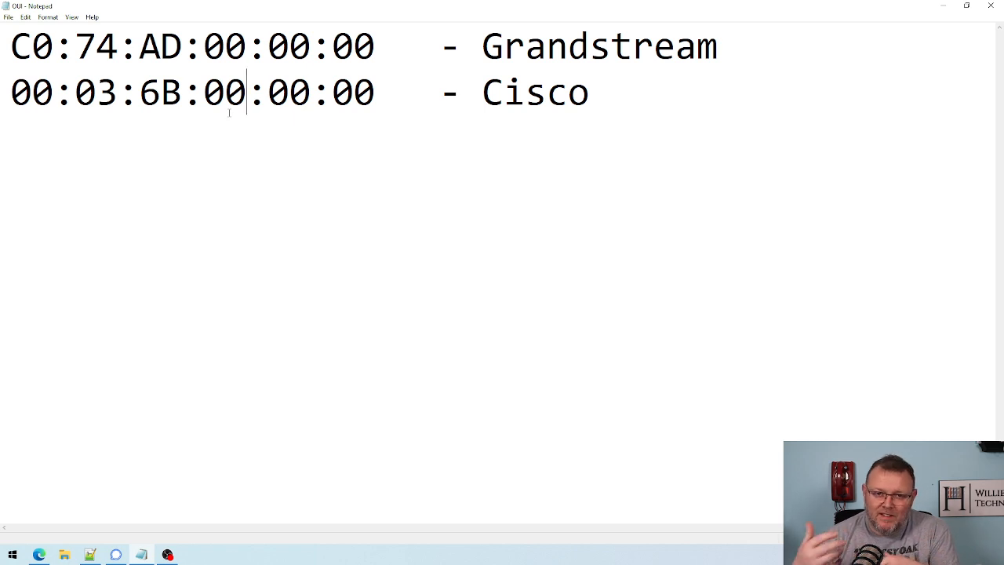
{"action": "mouse_move", "coordinate": [228, 113]}
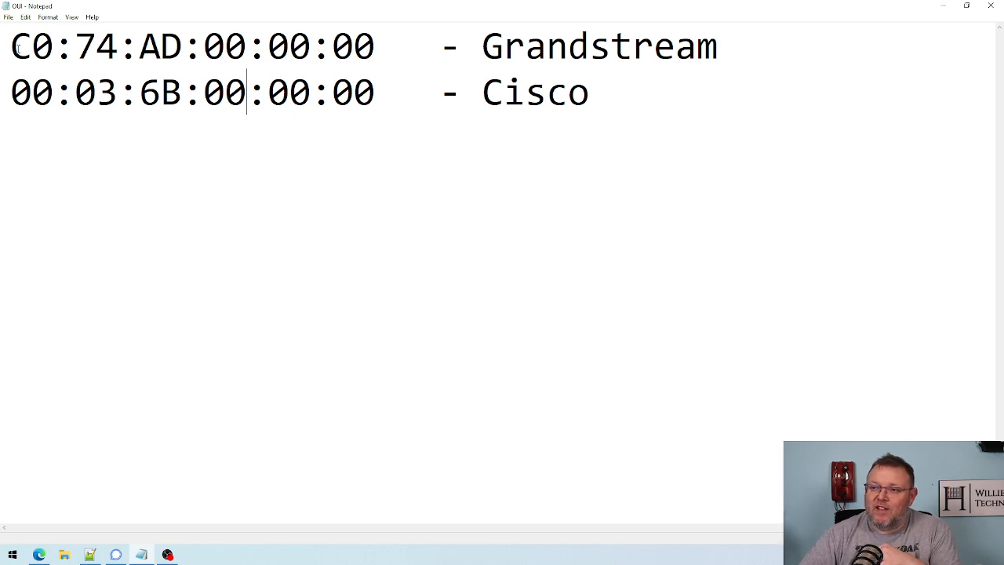
{"action": "triple_click", "coordinate": [188, 45]}
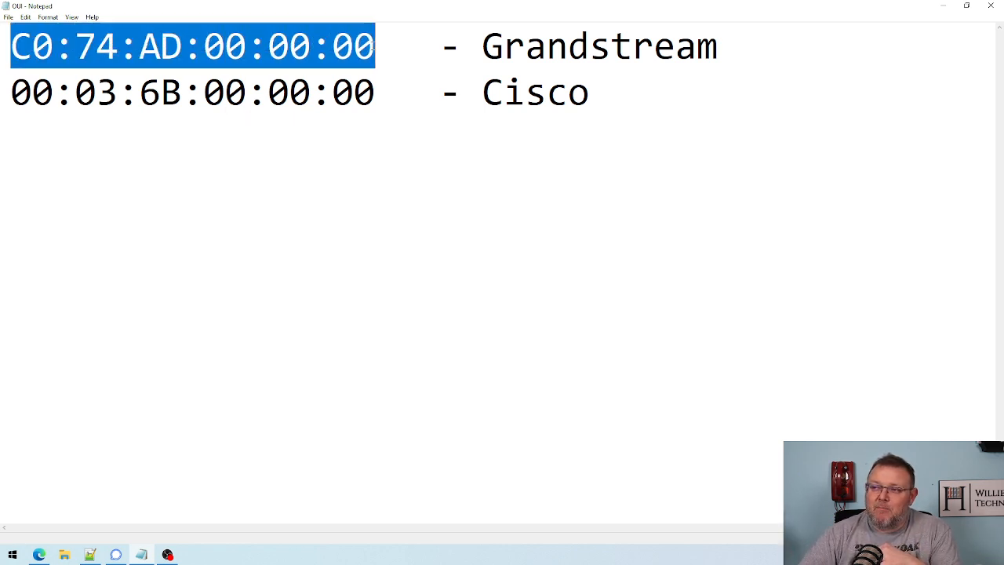